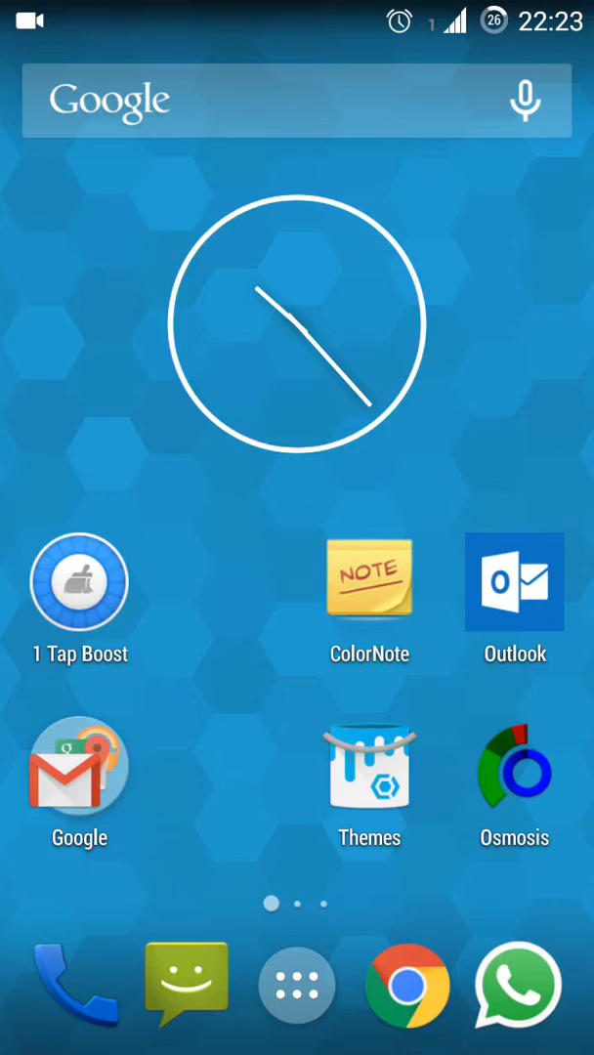
- Open the app drawer from the home screen dock
{"action": "left_click", "coordinate": [296, 984]}
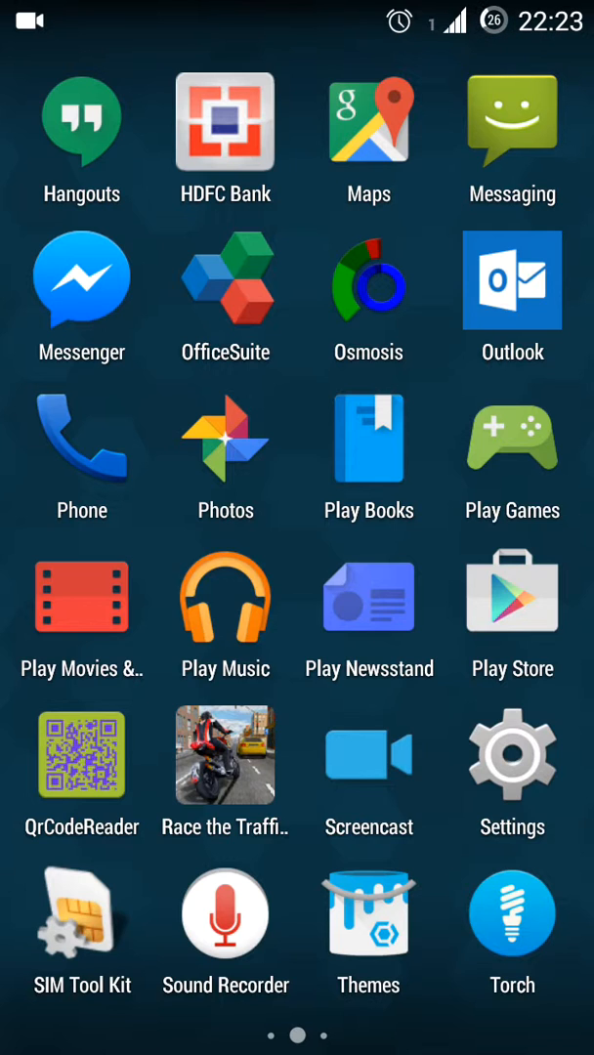
- Launch Screencast from the app drawer to show its recording prompt
{"action": "left_click", "coordinate": [369, 755]}
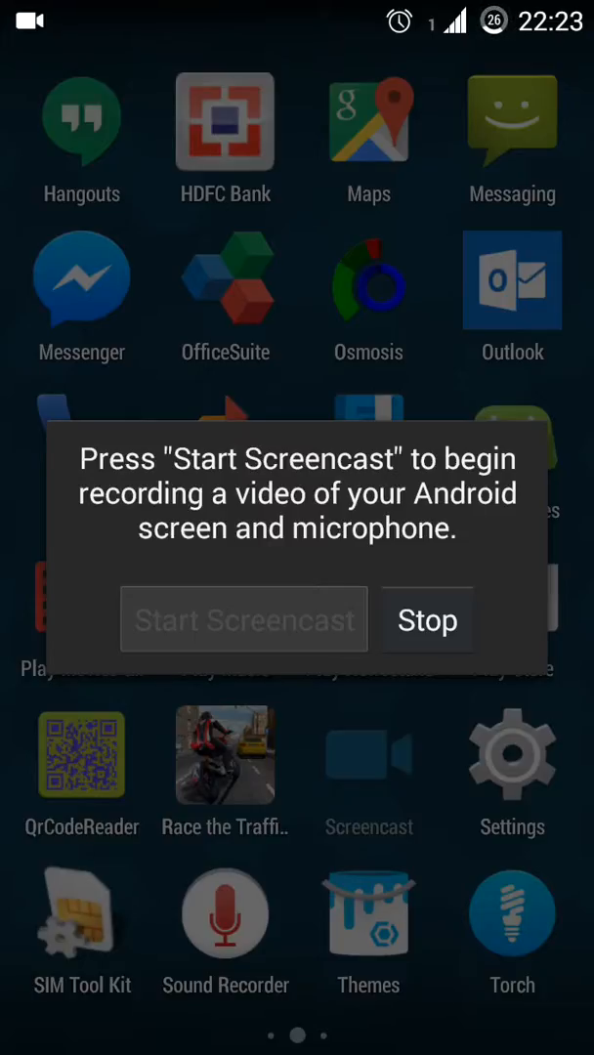
- Stop the ongoing screen recording from the Screencast dialog
{"action": "left_click", "coordinate": [427, 620]}
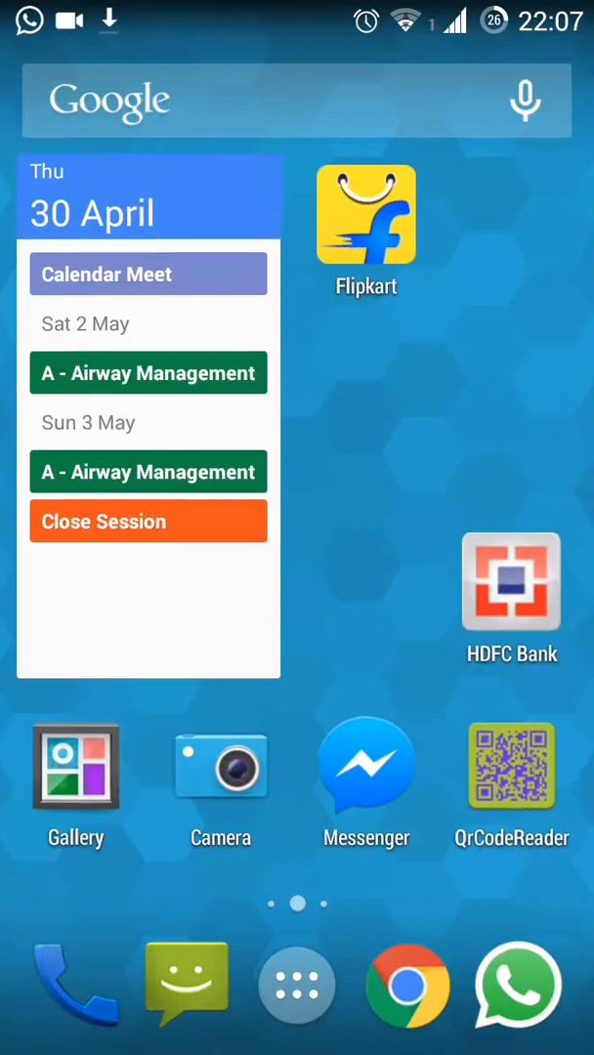
- Leave the replayed recording and relaunch Screencast from the app drawer
{"action": "scroll", "scroll_direction": "left", "scroll_amount": 3}
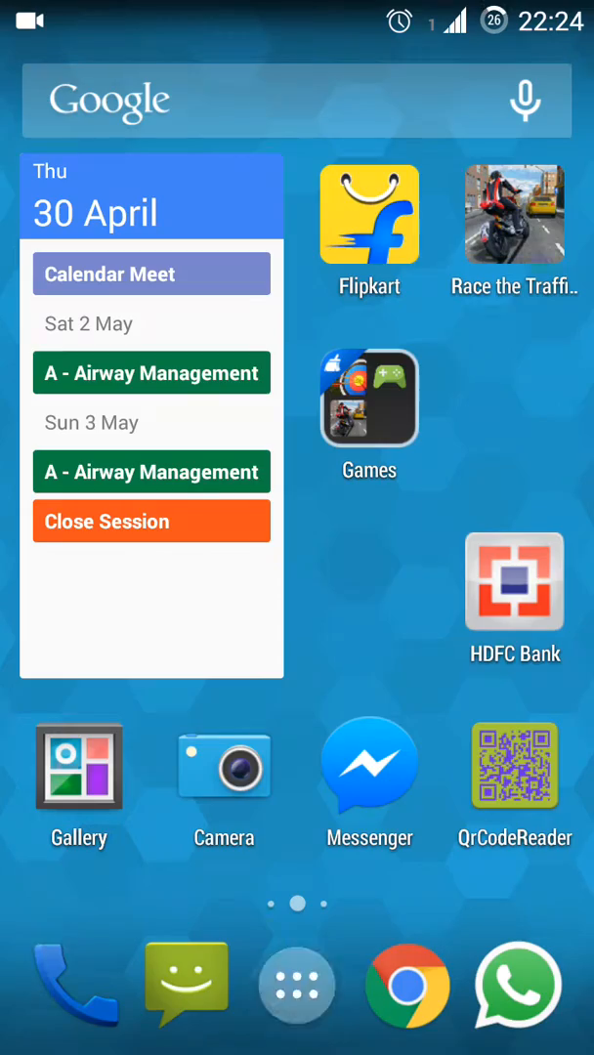
{"action": "left_click", "coordinate": [297, 984]}
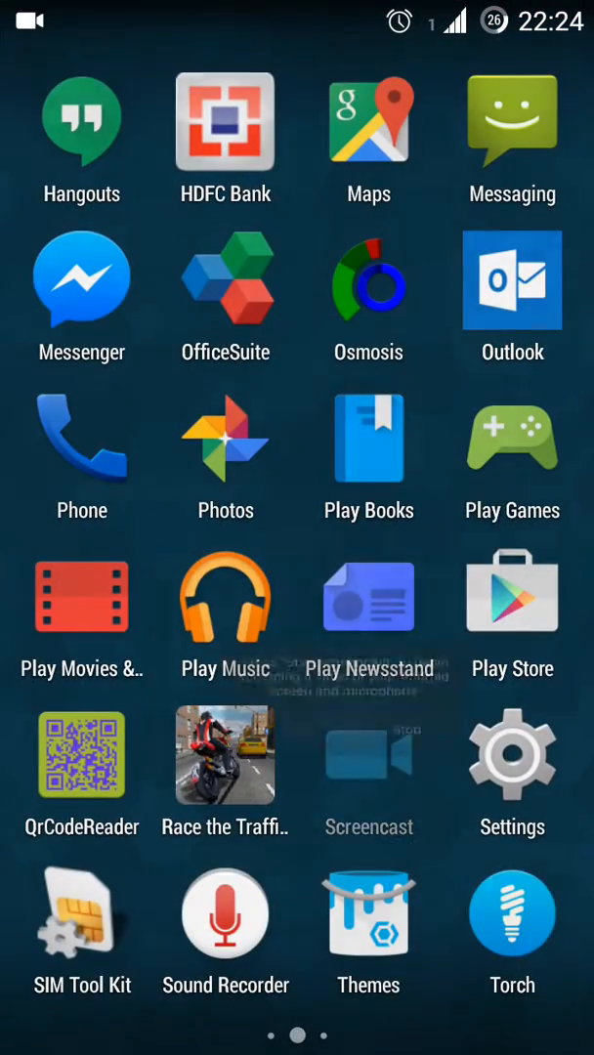
{"action": "left_click", "coordinate": [368, 752]}
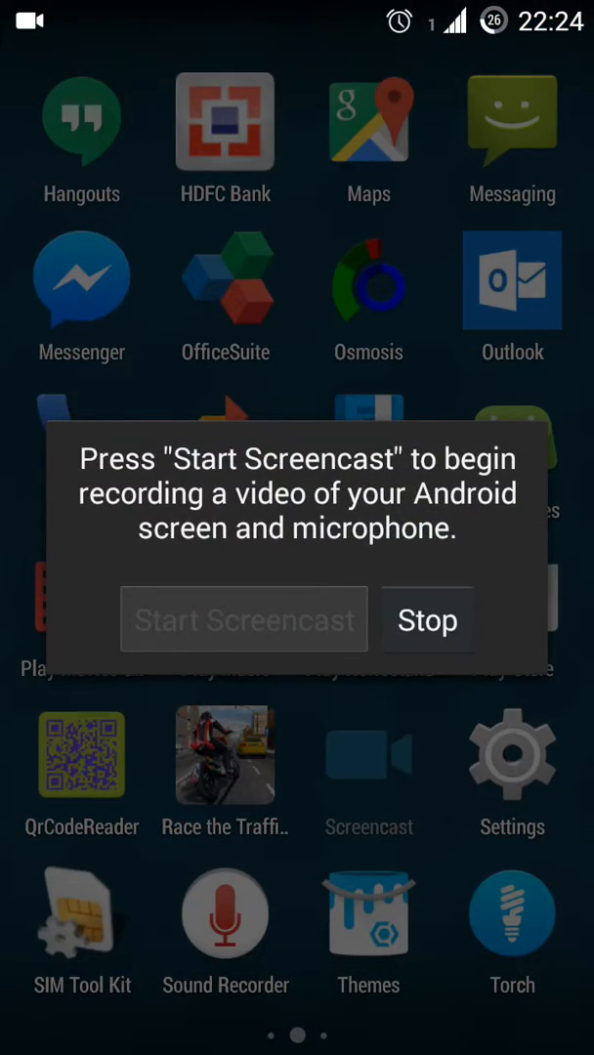